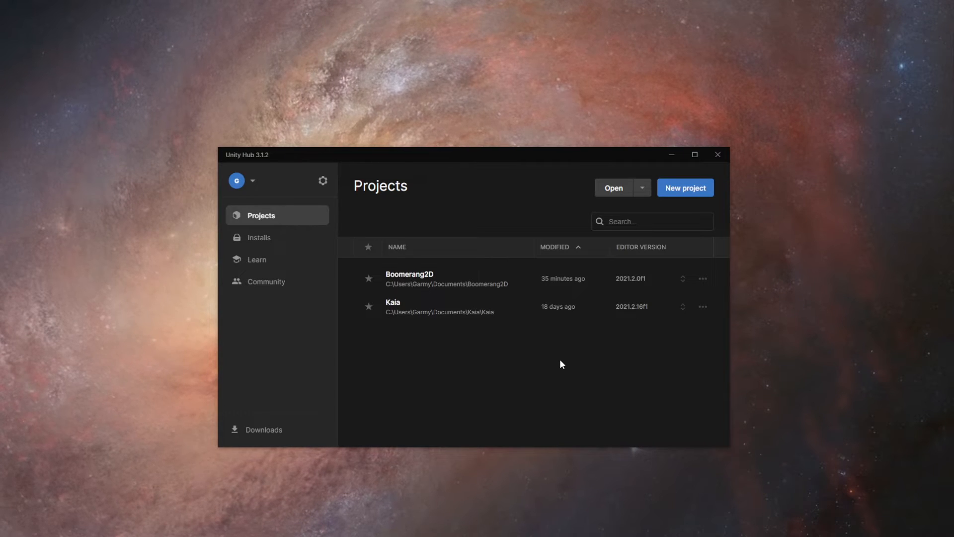
Step: In Unity Hub, create a 2D Core project named Boomerang2DTutorial
{"action": "left_click", "coordinate": [684, 187]}
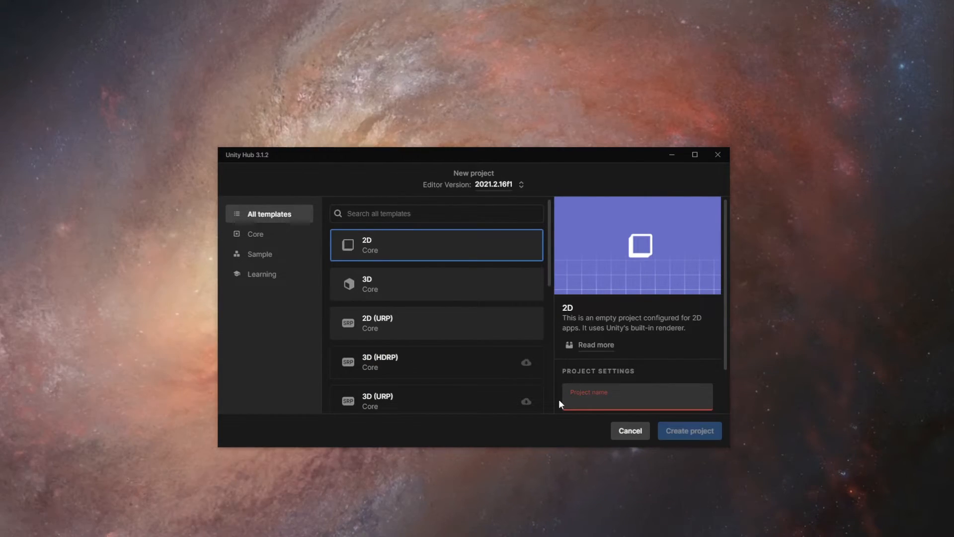
{"action": "type", "text": "Boomerang2DTutorial"}
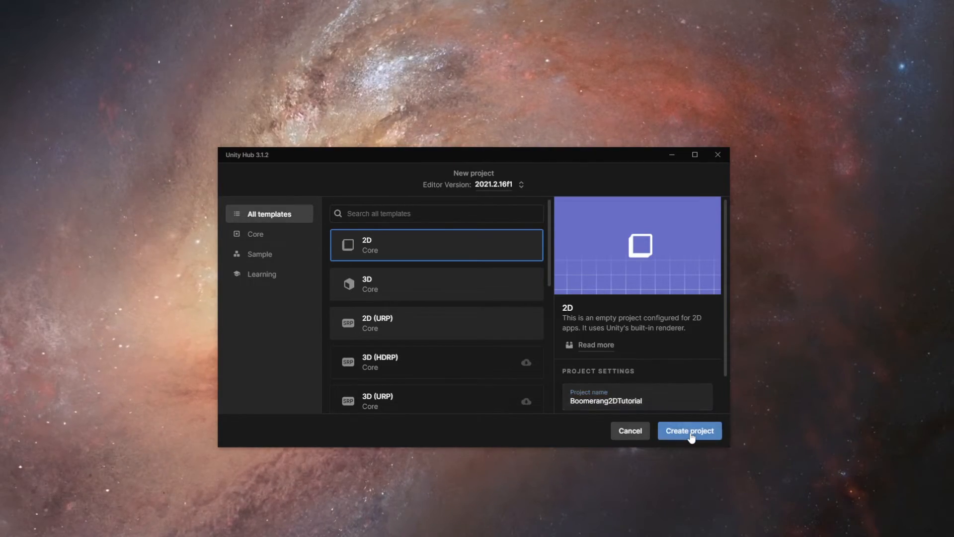
{"action": "left_click", "coordinate": [690, 431]}
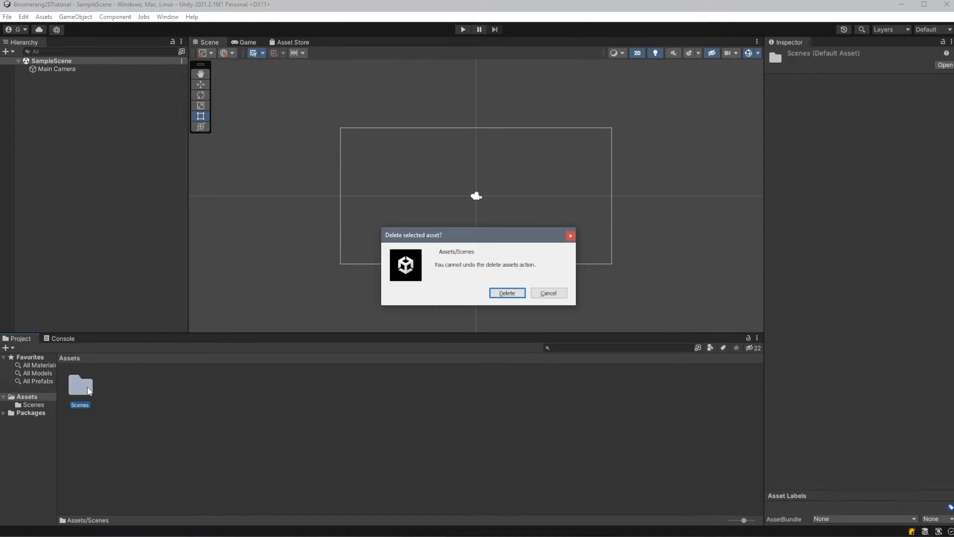
Step: Confirm deleting the default Scenes folder, leaving Assets empty
{"action": "left_click", "coordinate": [507, 293]}
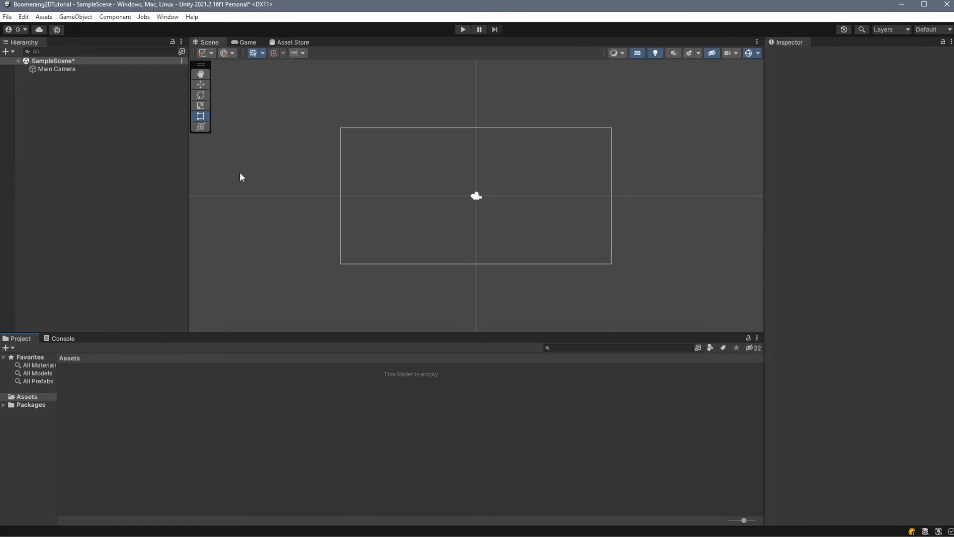
{"action": "left_click", "coordinate": [168, 16]}
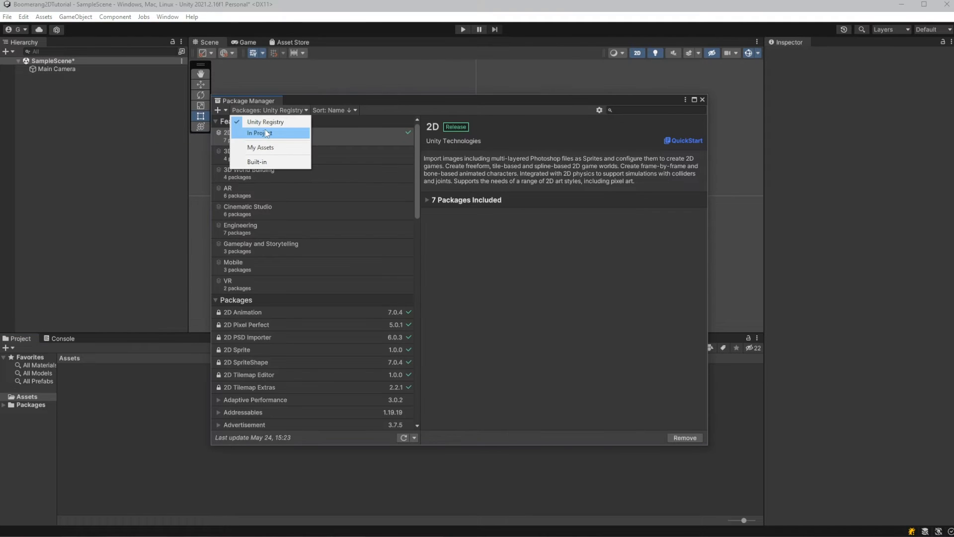
{"action": "mouse_move", "coordinate": [289, 150]}
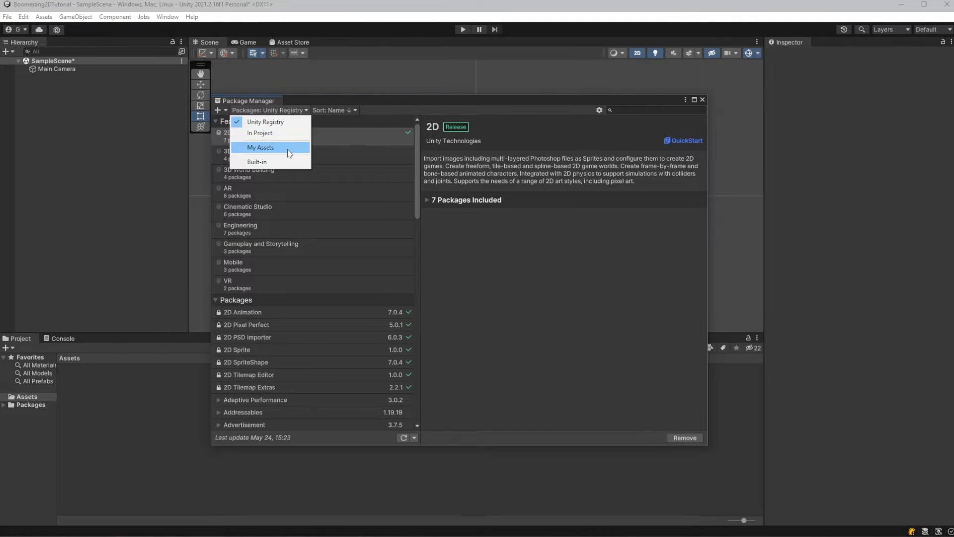
Step: Select Boomerang 2D Framework under My Assets and start its import
{"action": "left_click", "coordinate": [260, 147]}
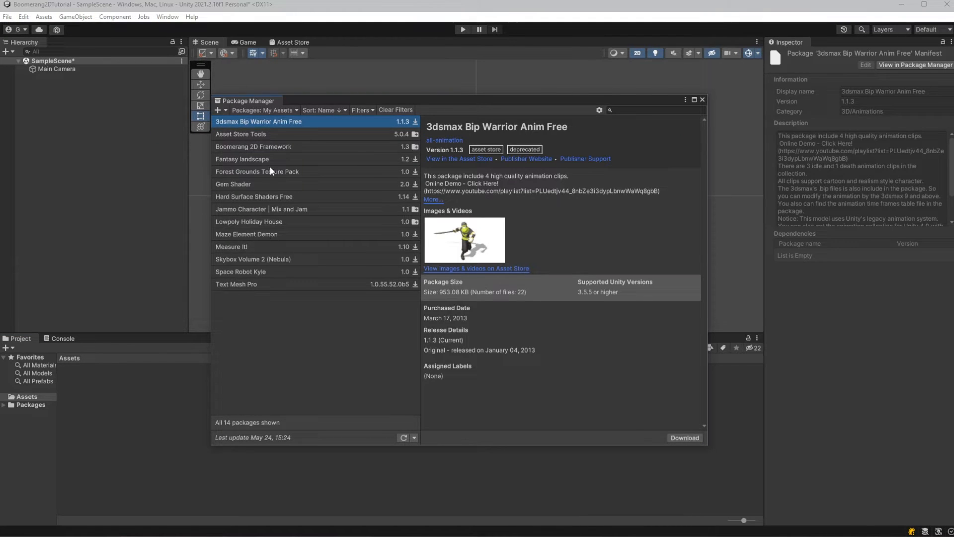
{"action": "left_click", "coordinate": [254, 146]}
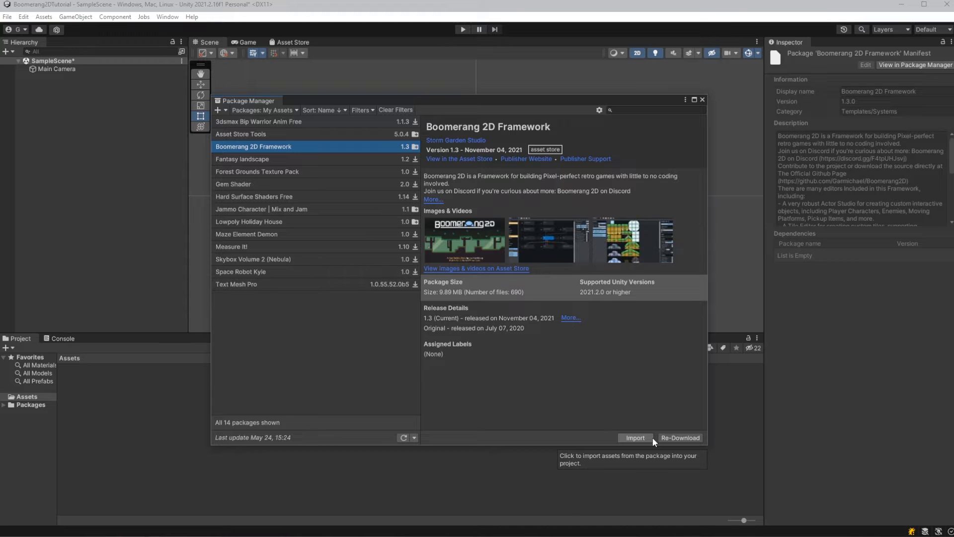
{"action": "mouse_move", "coordinate": [640, 443]}
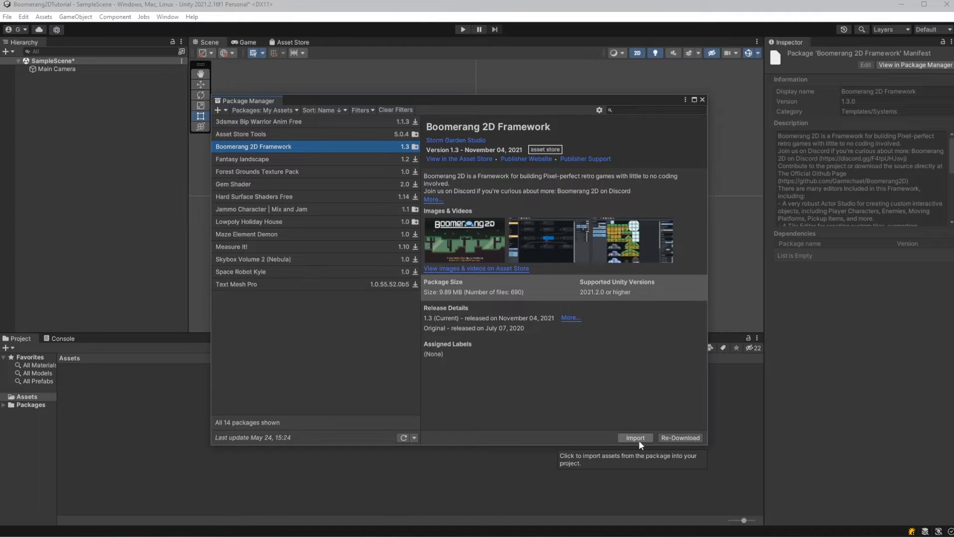
{"action": "left_click", "coordinate": [634, 437]}
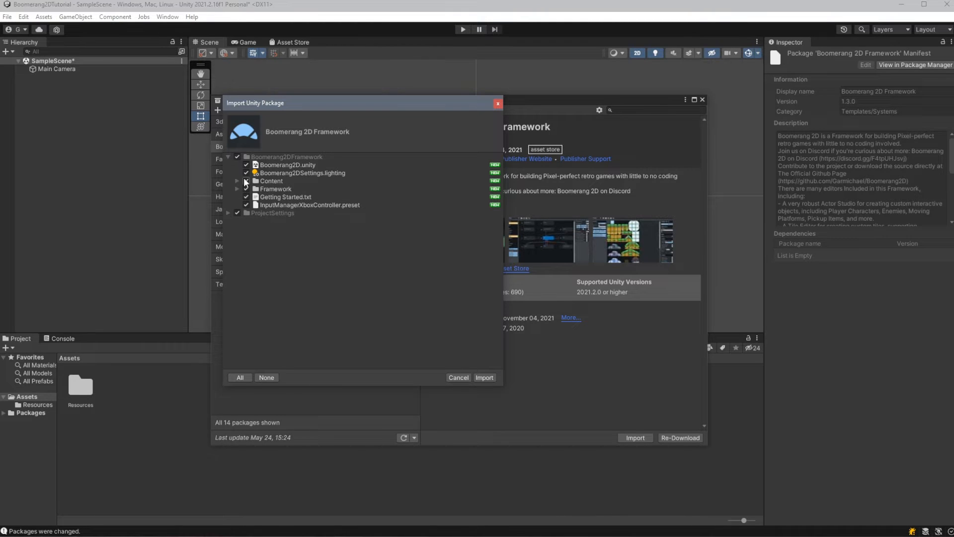
Step: Review the package's Content files and import all of them
{"action": "left_click", "coordinate": [238, 181]}
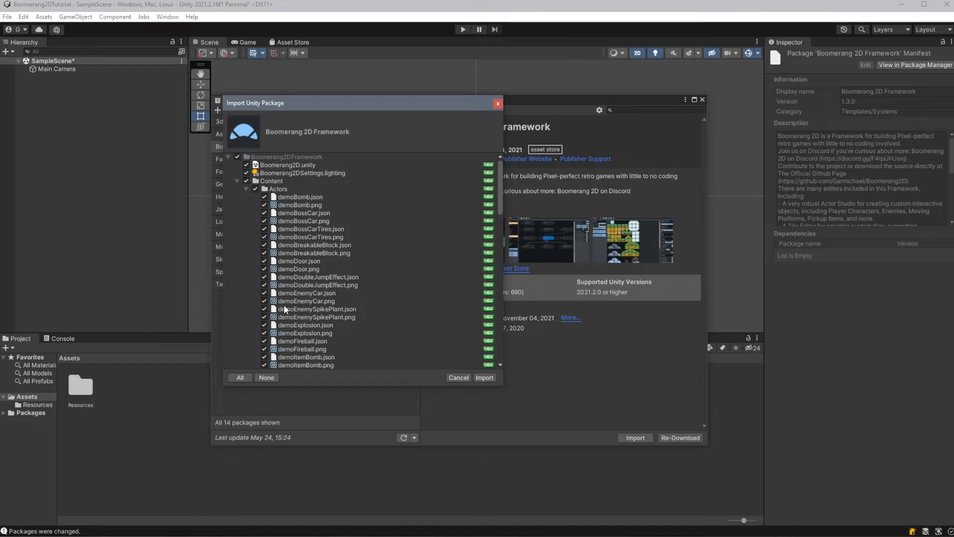
{"action": "mouse_move", "coordinate": [256, 237]}
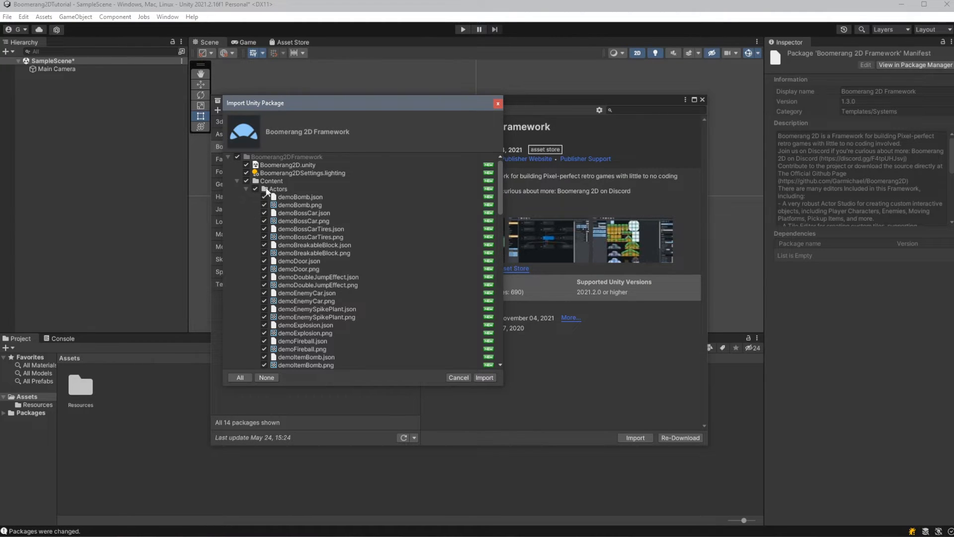
{"action": "left_click", "coordinate": [498, 103]}
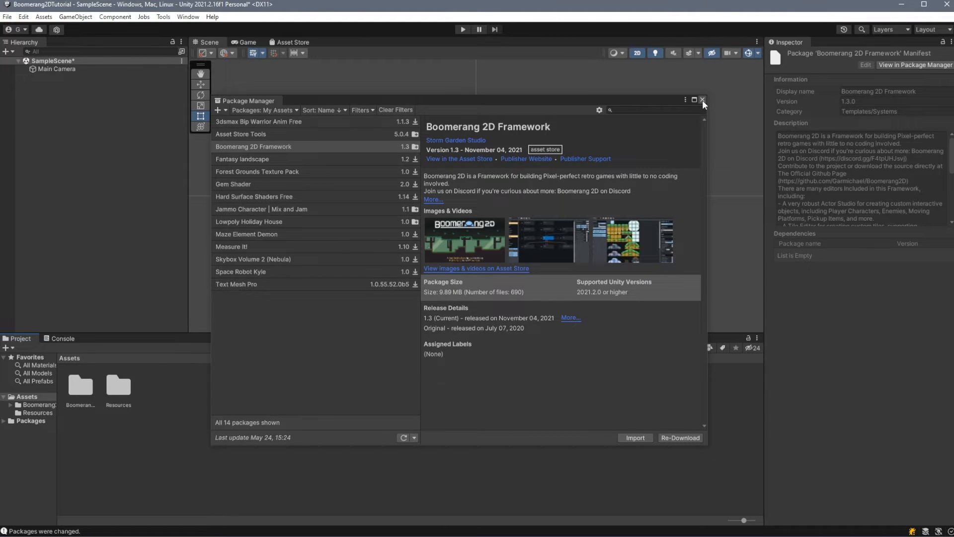
Step: Close Package Manager and browse Boomerang2DFramework into its Content and Actors folders
{"action": "left_click", "coordinate": [701, 100]}
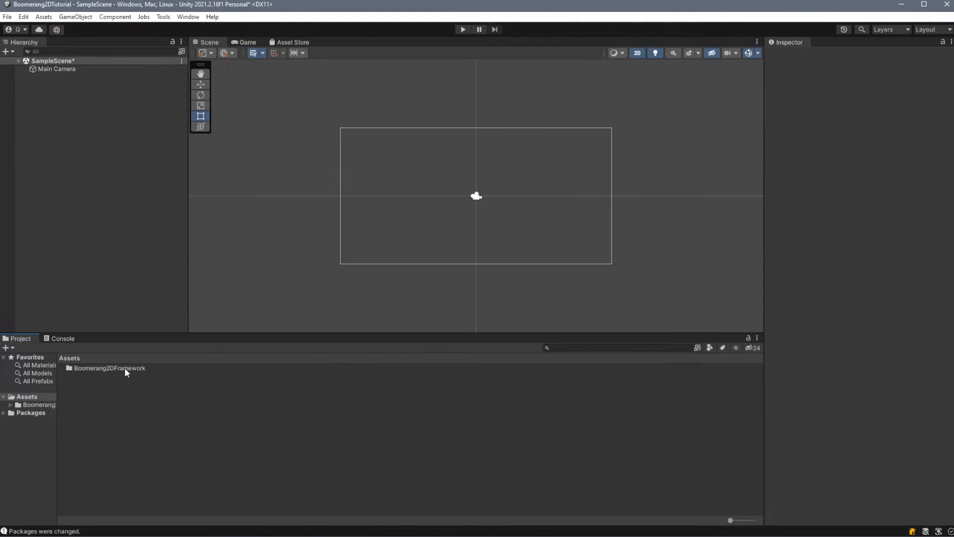
{"action": "left_click", "coordinate": [109, 368]}
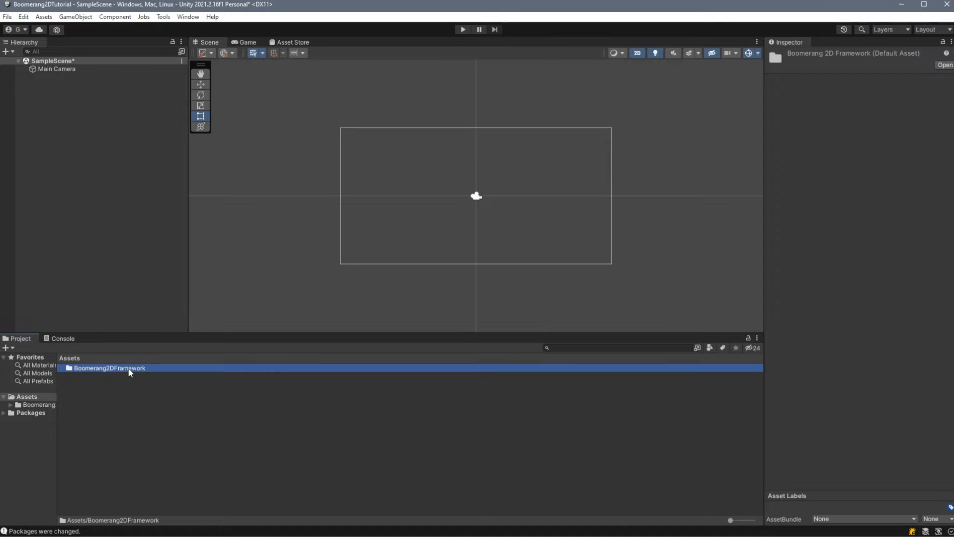
{"action": "double_click", "coordinate": [110, 368]}
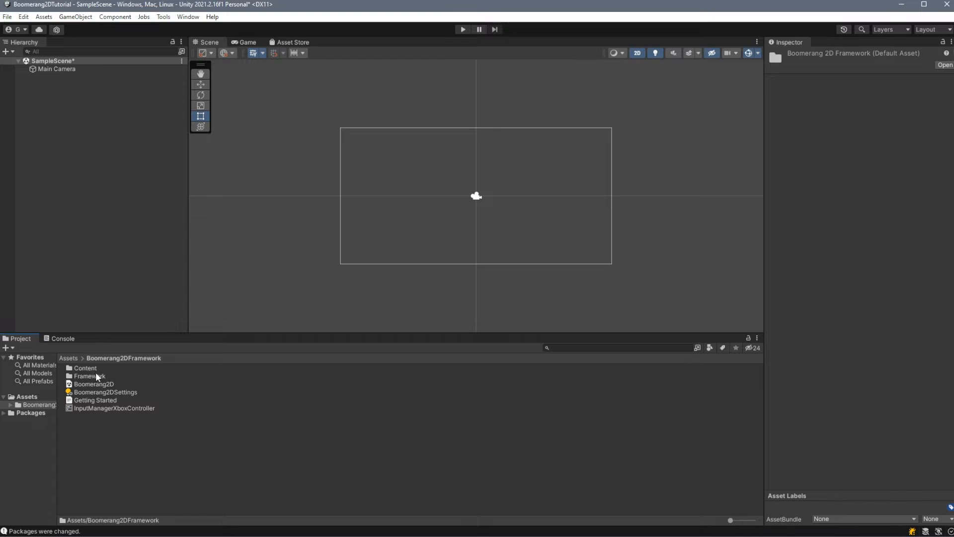
{"action": "left_click", "coordinate": [89, 376]}
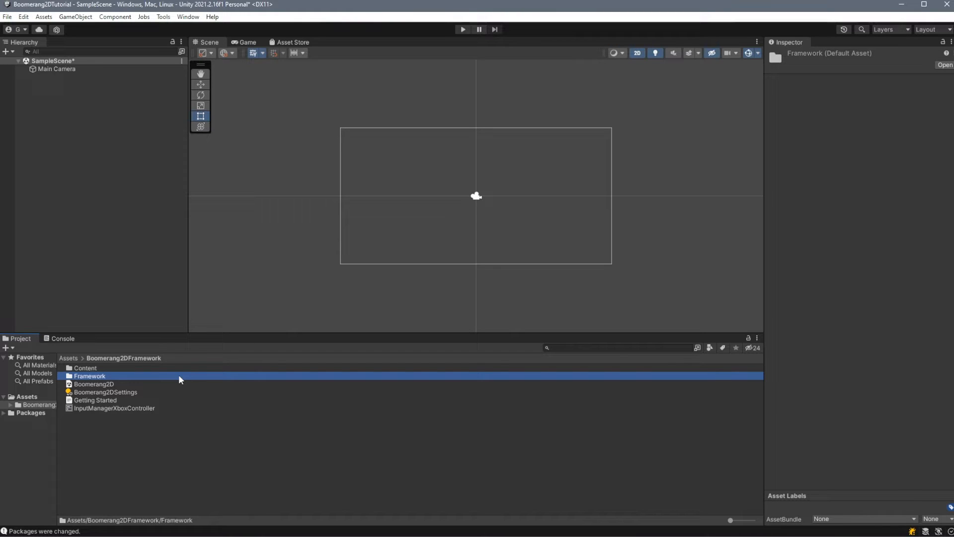
{"action": "left_click", "coordinate": [86, 368]}
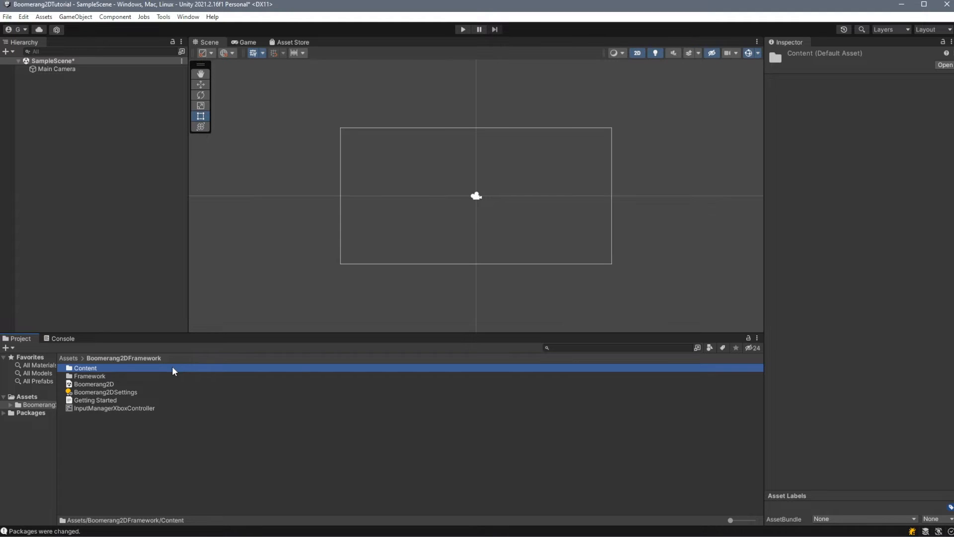
{"action": "double_click", "coordinate": [85, 368]}
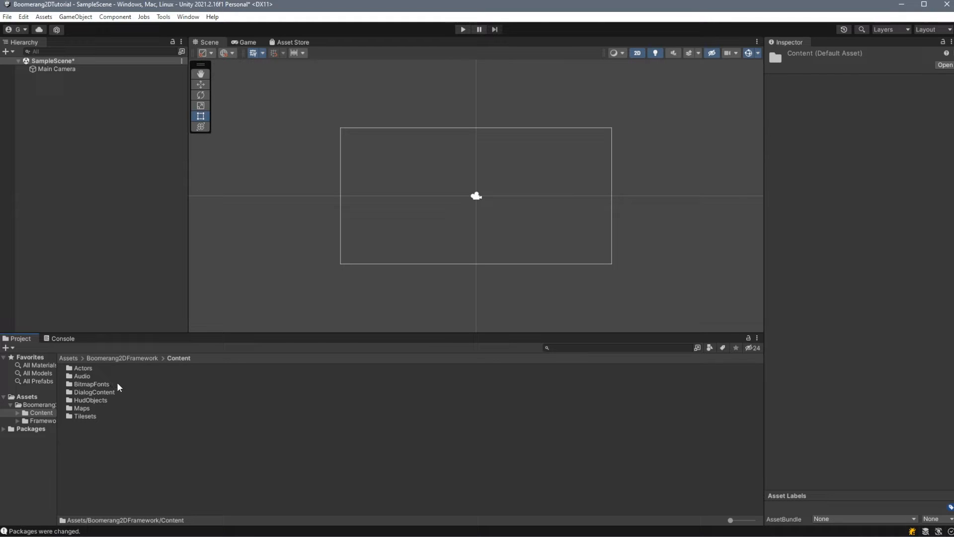
{"action": "mouse_move", "coordinate": [97, 376]}
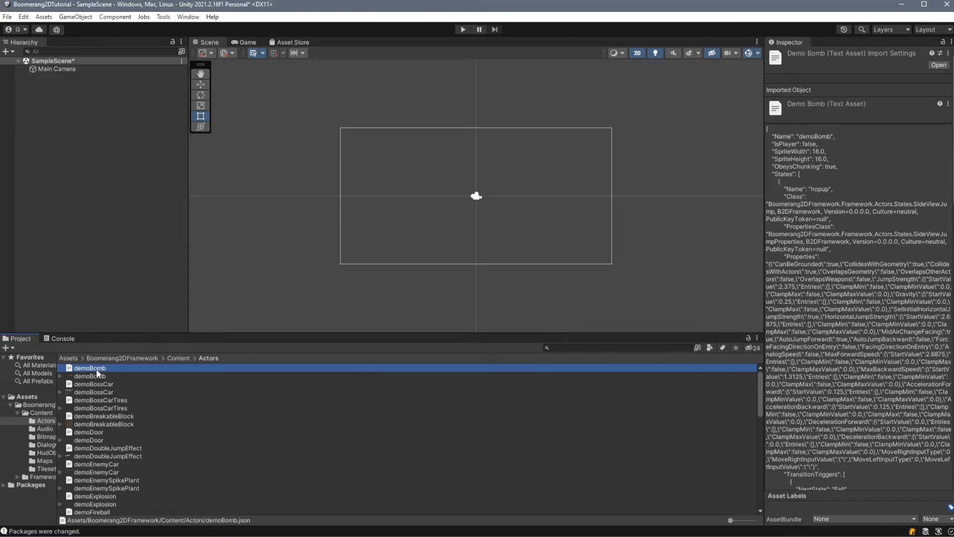
{"action": "left_click", "coordinate": [89, 376]}
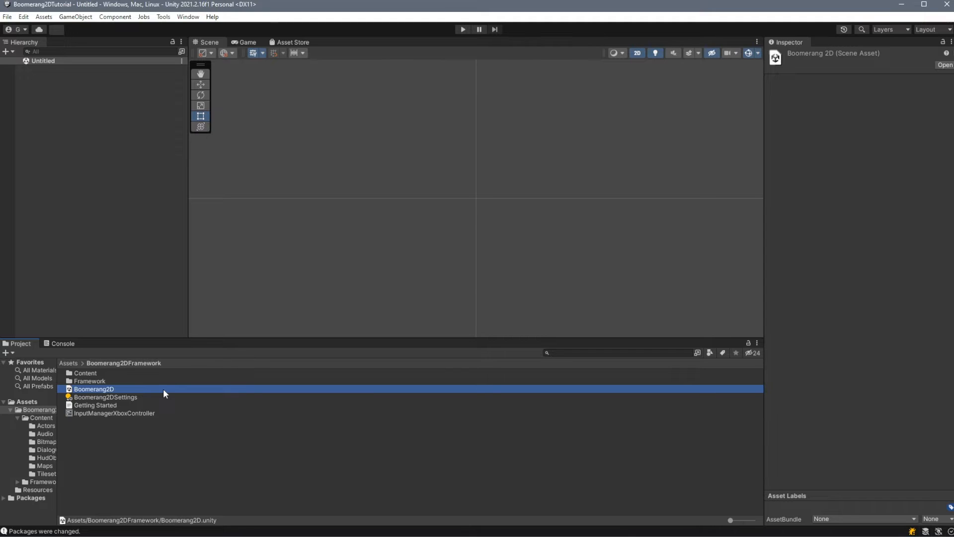
Step: Open the Boomerang2D scene and review the Reference Database's Actor Sprites and Maps lists
{"action": "double_click", "coordinate": [94, 389]}
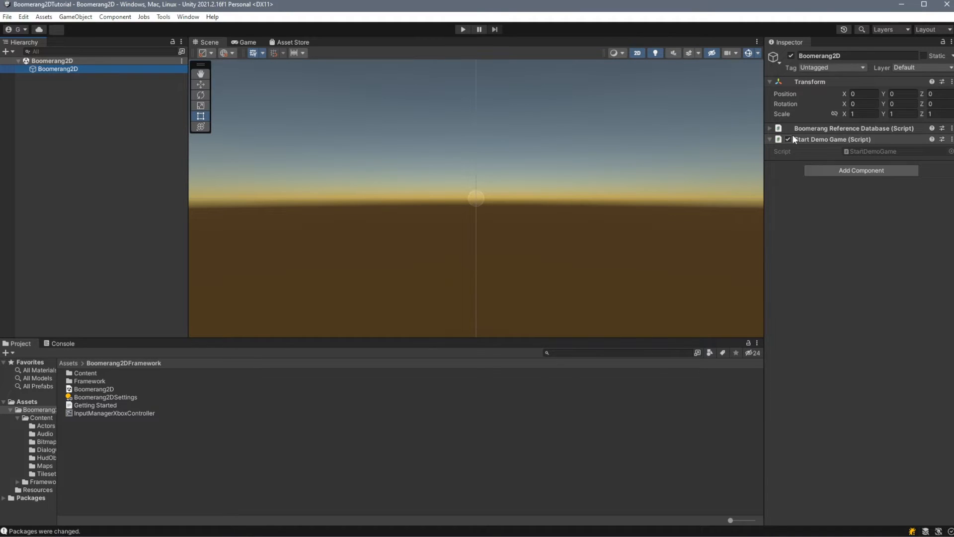
{"action": "left_click", "coordinate": [770, 127]}
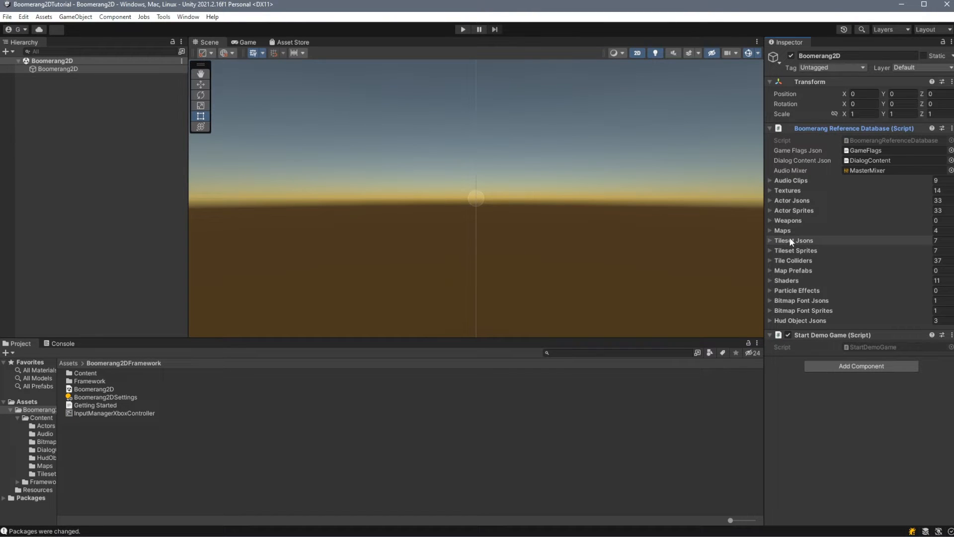
{"action": "left_click", "coordinate": [770, 210]}
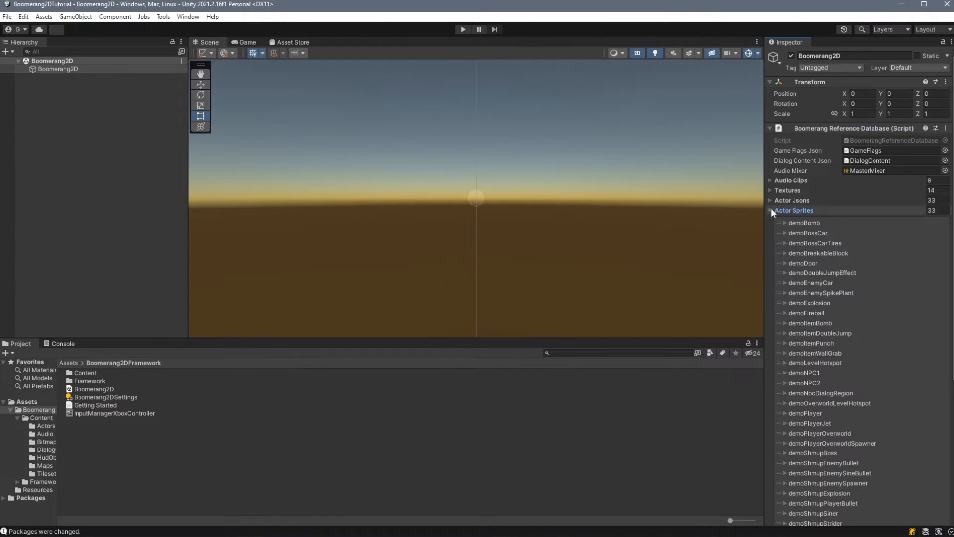
{"action": "left_click", "coordinate": [770, 210]}
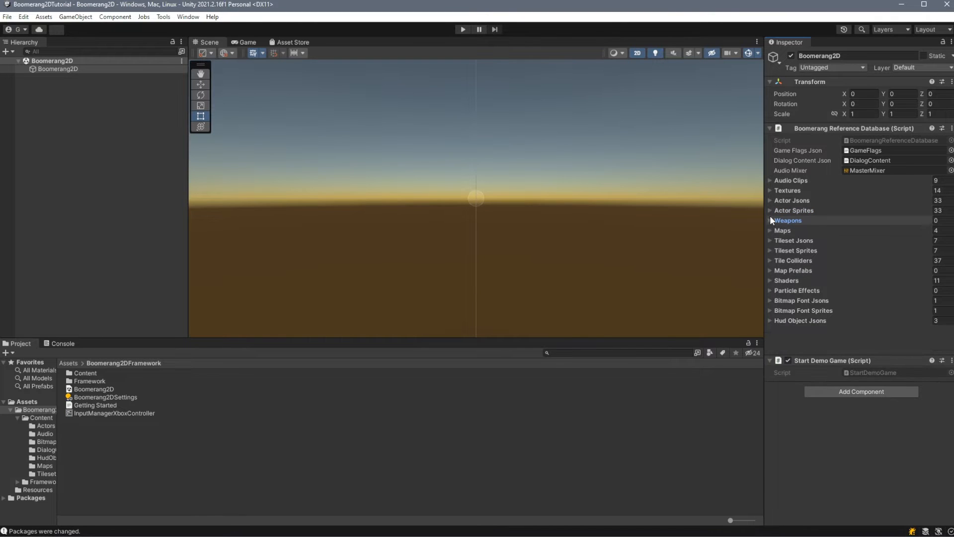
{"action": "left_click", "coordinate": [770, 231]}
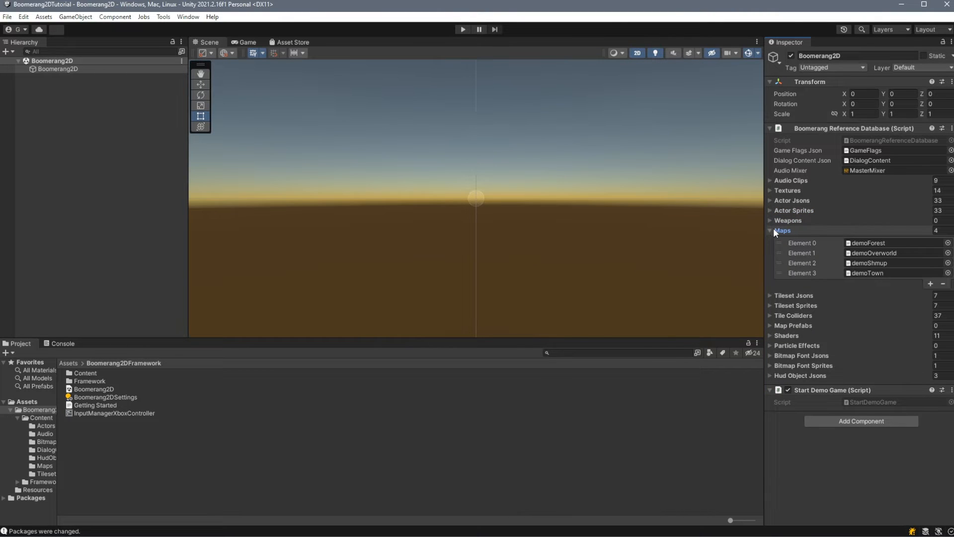
{"action": "left_click", "coordinate": [770, 230]}
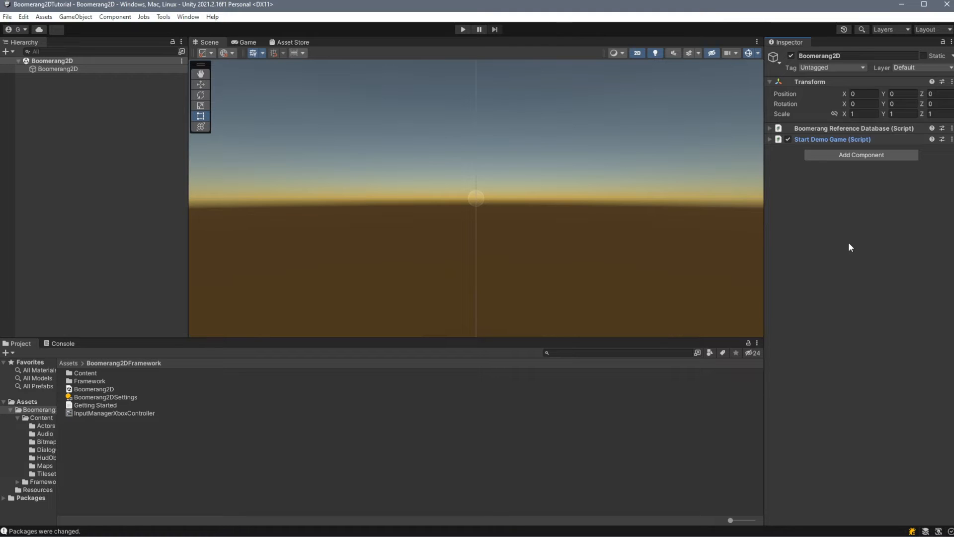
{"action": "mouse_move", "coordinate": [821, 217]}
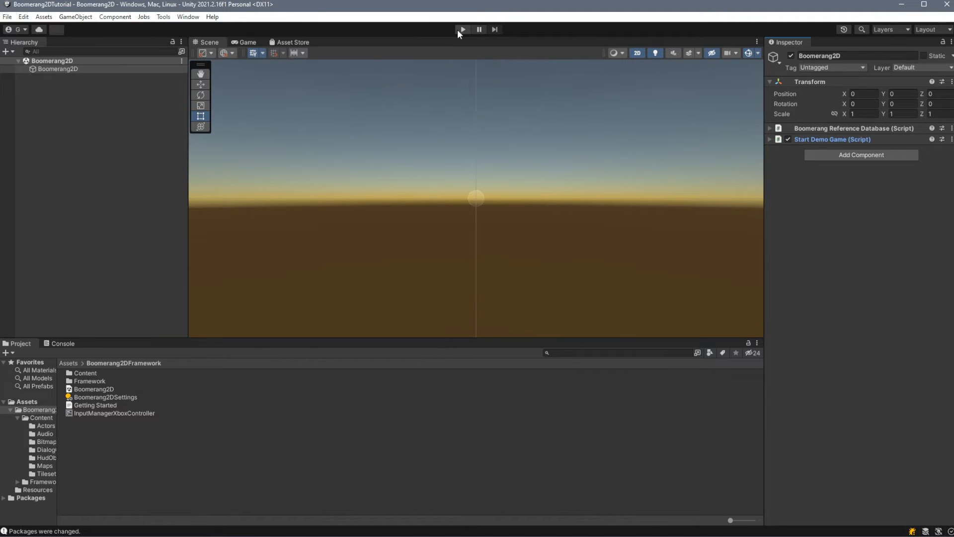
Step: Run the Boomerang2D demo in Play mode and open the Game view's settings
{"action": "left_click", "coordinate": [462, 30]}
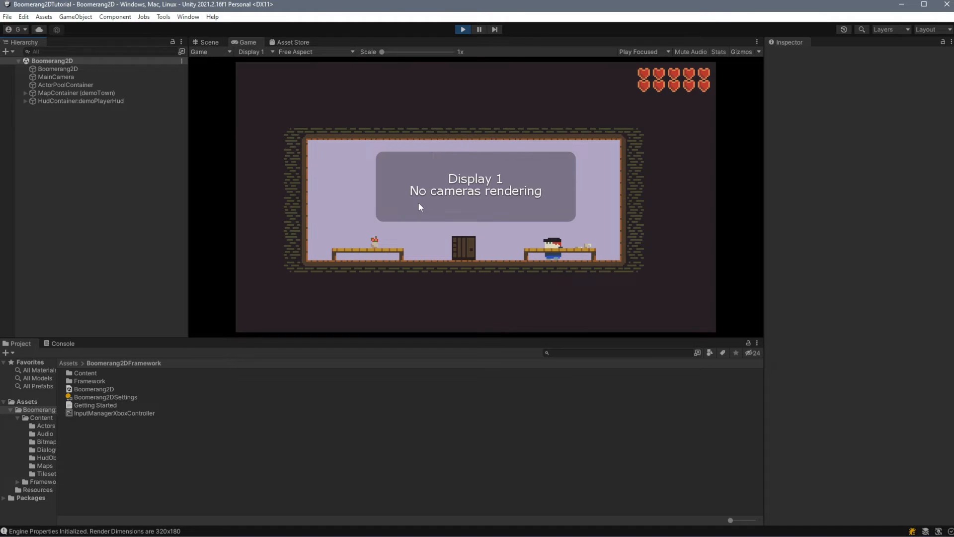
{"action": "left_click", "coordinate": [757, 42]}
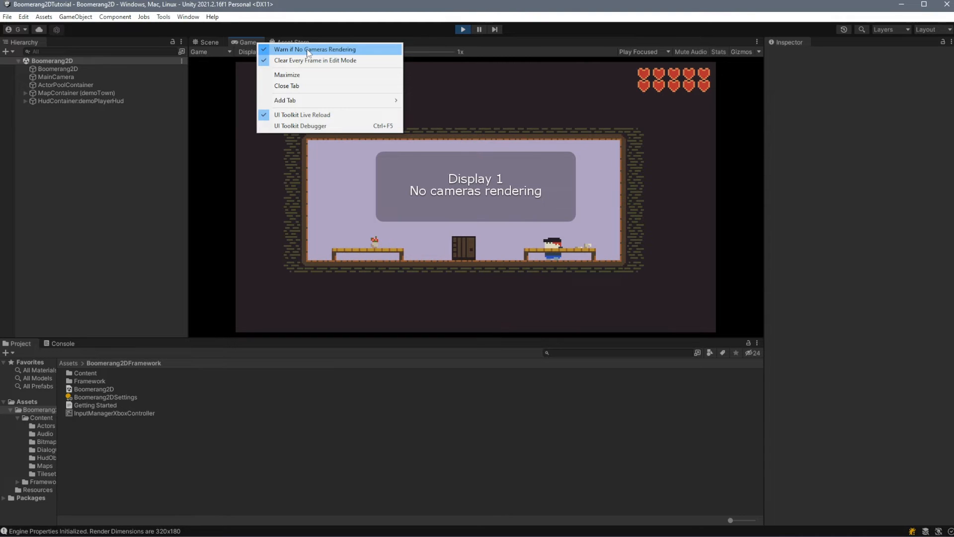
Step: Enable VSync for the Game view, then focus the game to explore the town
{"action": "left_click", "coordinate": [314, 49]}
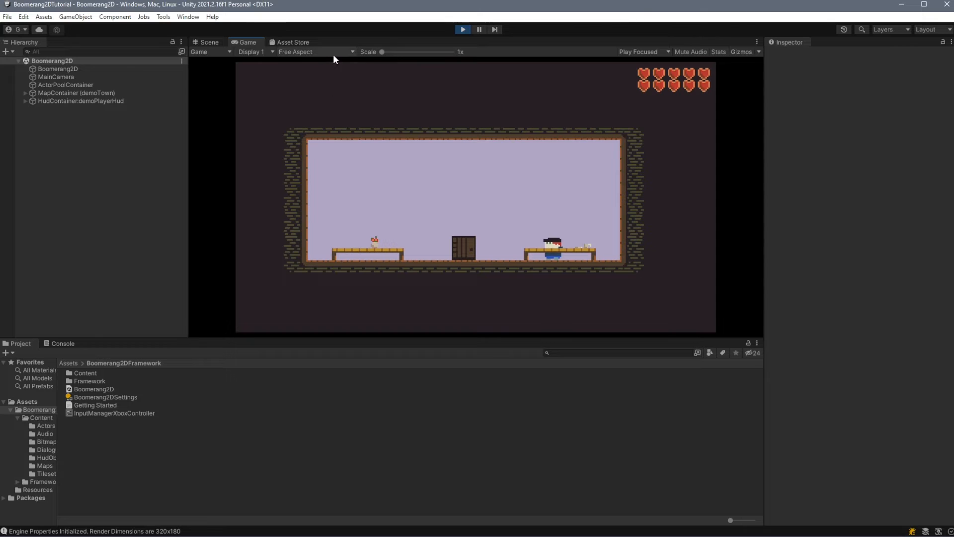
{"action": "left_click", "coordinate": [315, 52]}
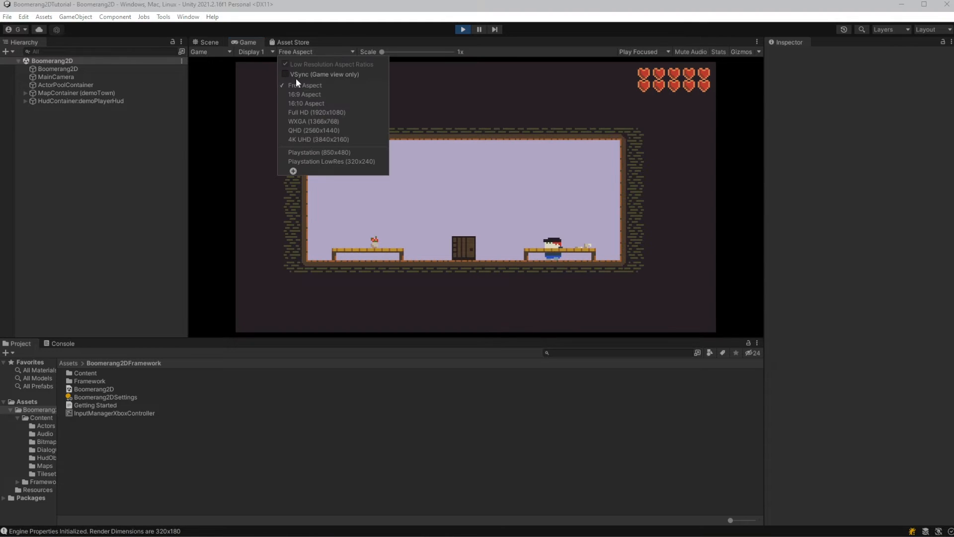
{"action": "left_click", "coordinate": [285, 74]}
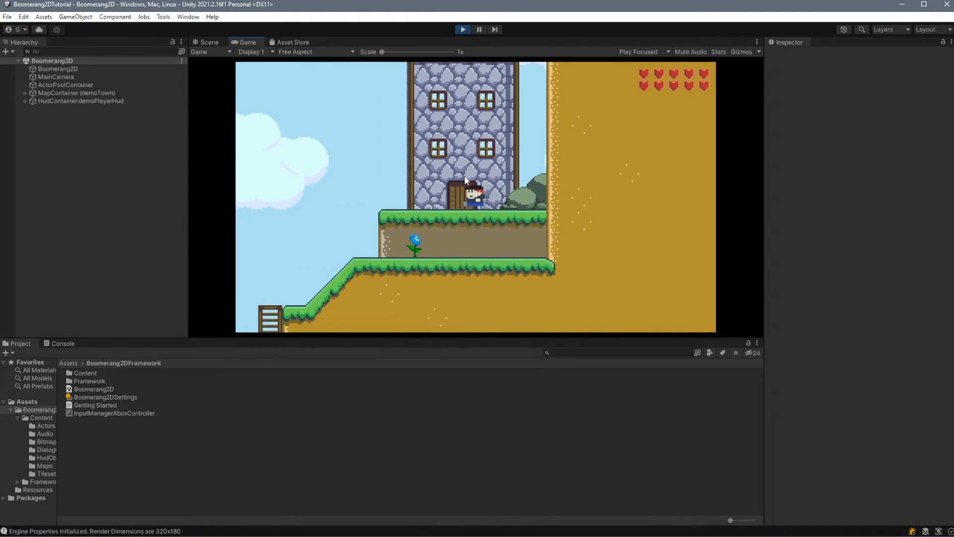
{"action": "left_click", "coordinate": [58, 69]}
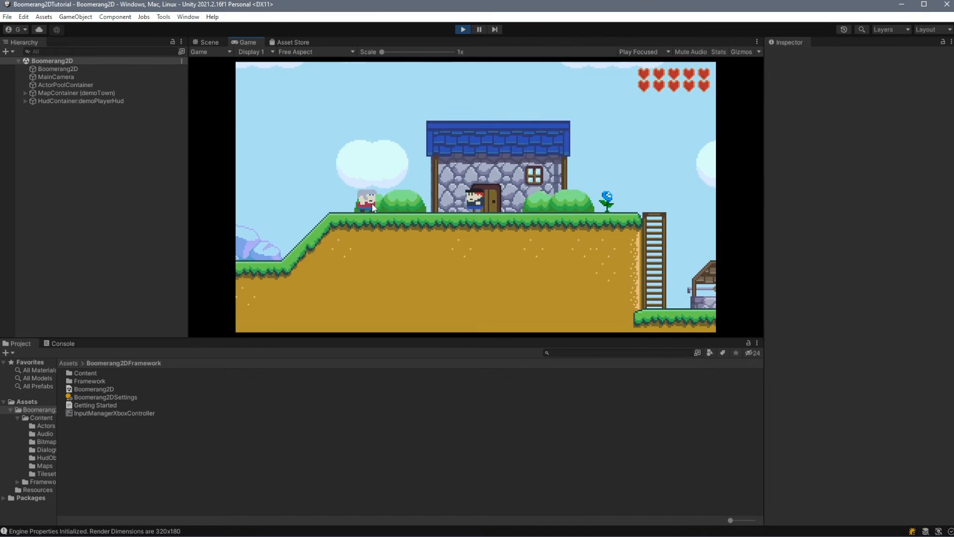
Step: Inspect UnitsWide in GameProperties.cs in Rider, then check Unity's 320x180 console output
{"action": "left_click", "coordinate": [208, 41]}
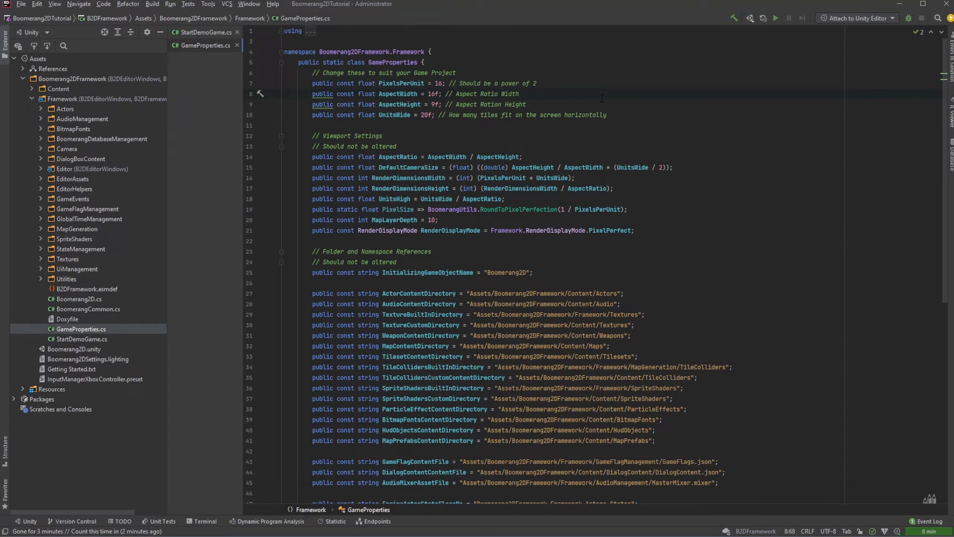
{"action": "left_click", "coordinate": [591, 104]}
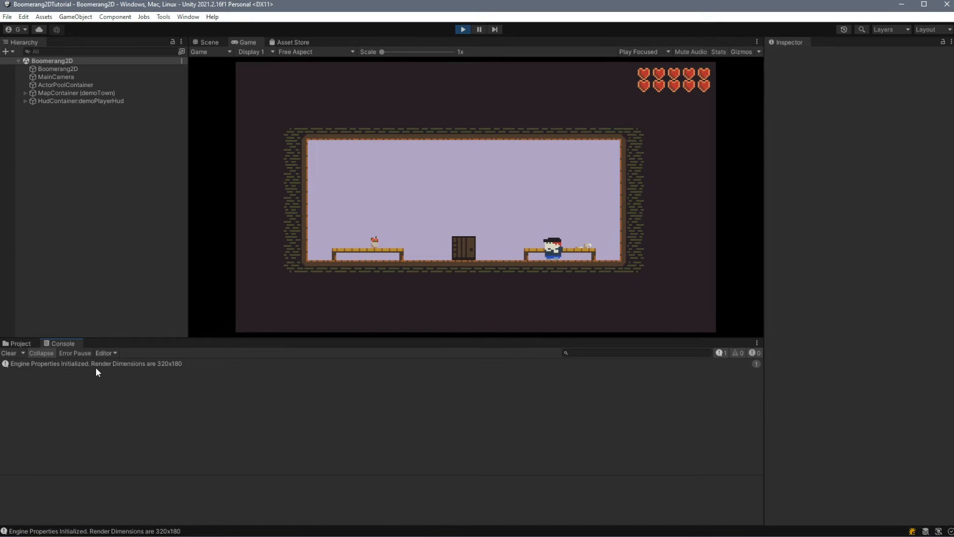
Step: Change UnitsWide in GameProperties.cs and replay the demo to check 640x360 rendering
{"action": "left_click", "coordinate": [94, 363]}
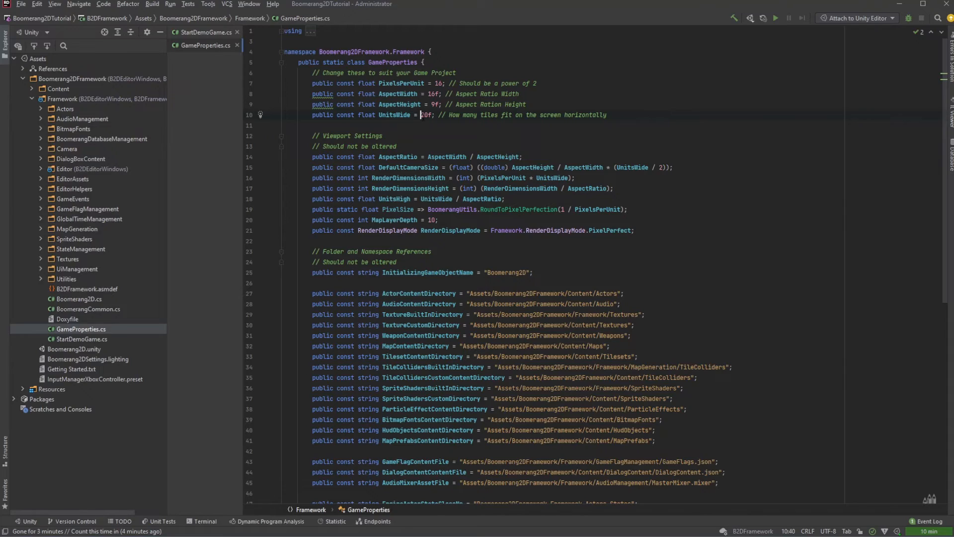
{"action": "left_click", "coordinate": [422, 115]}
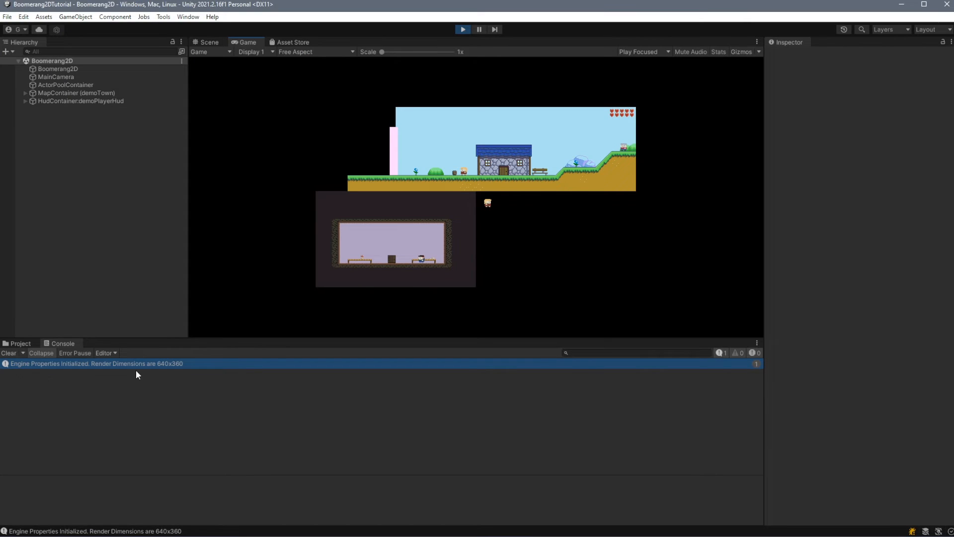
{"action": "mouse_move", "coordinate": [160, 375]}
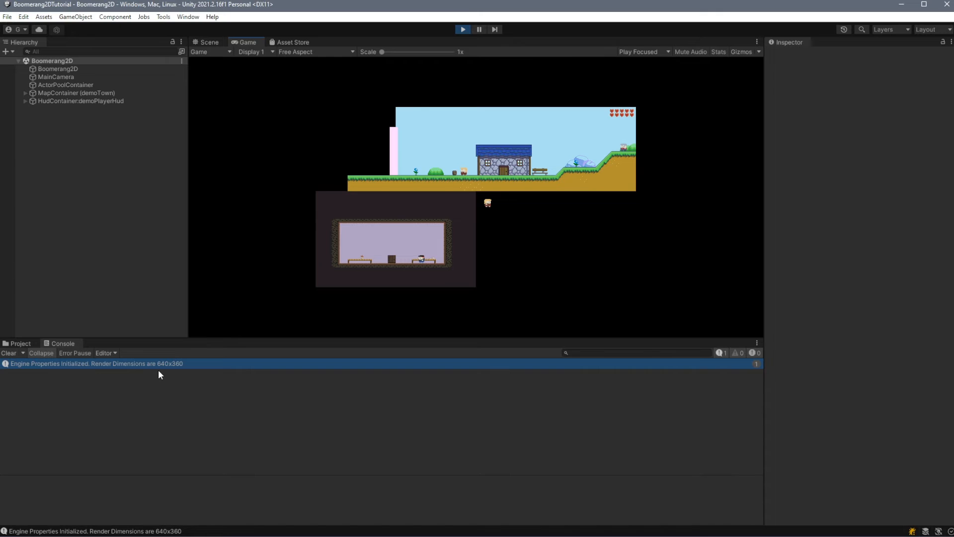
{"action": "mouse_move", "coordinate": [618, 233]}
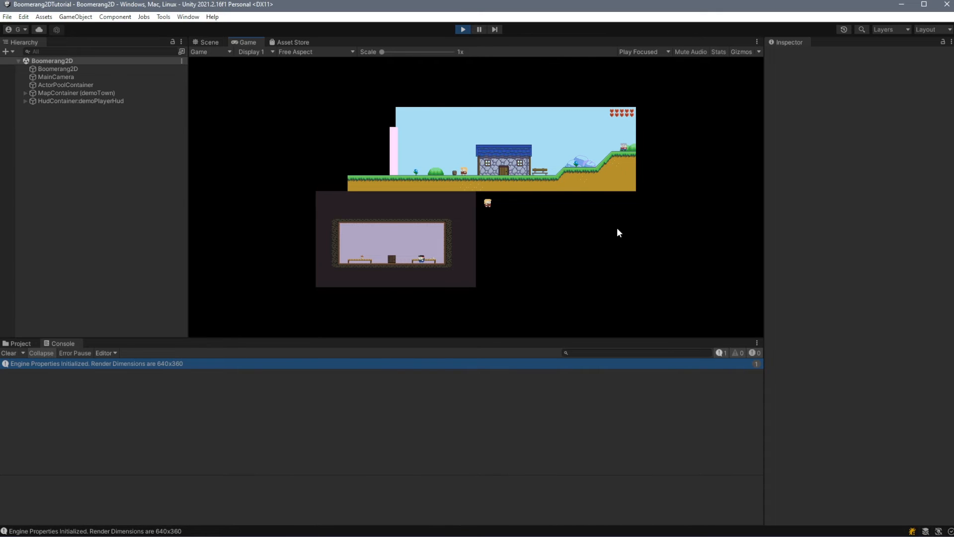
{"action": "mouse_move", "coordinate": [350, 275]}
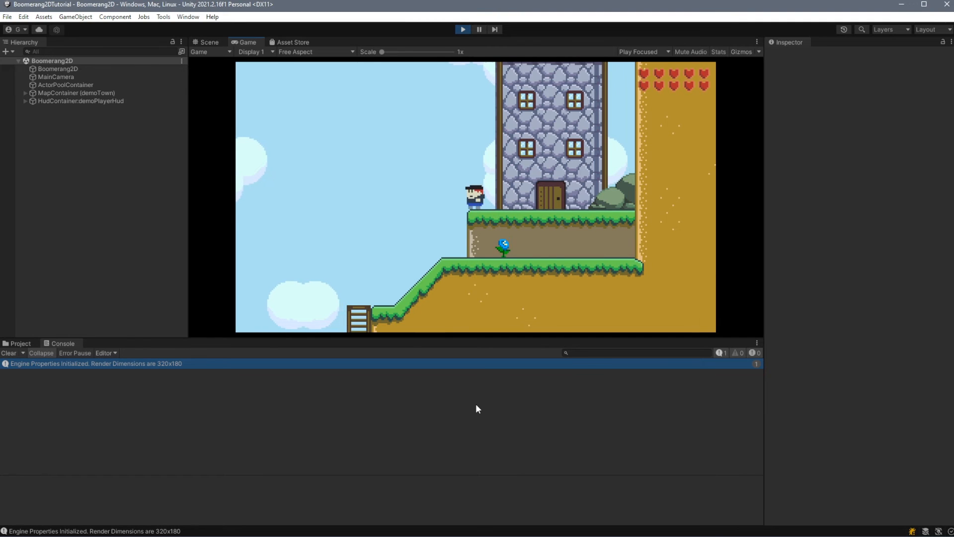
Step: Stop the demo and open the Tools > Boomerang2D menu
{"action": "left_click", "coordinate": [163, 17]}
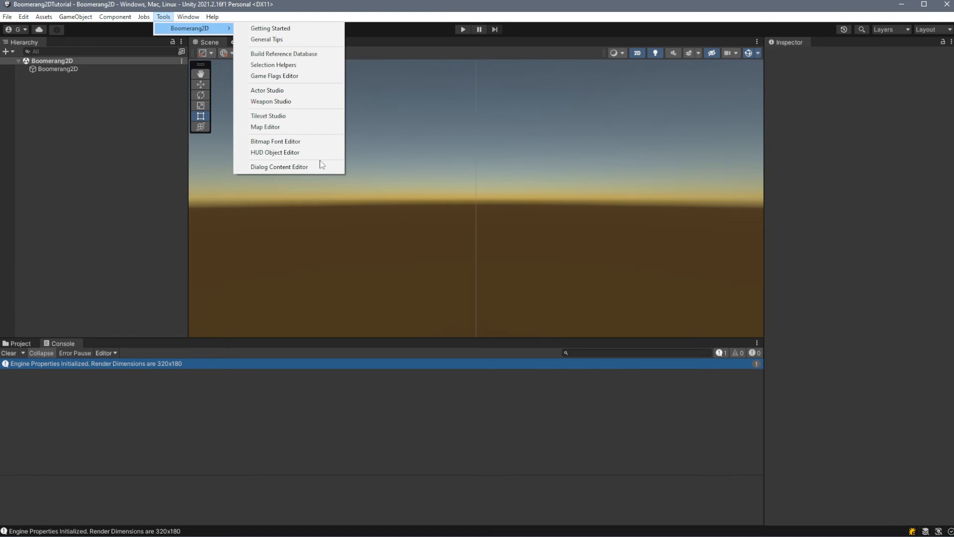
{"action": "mouse_move", "coordinate": [271, 27]}
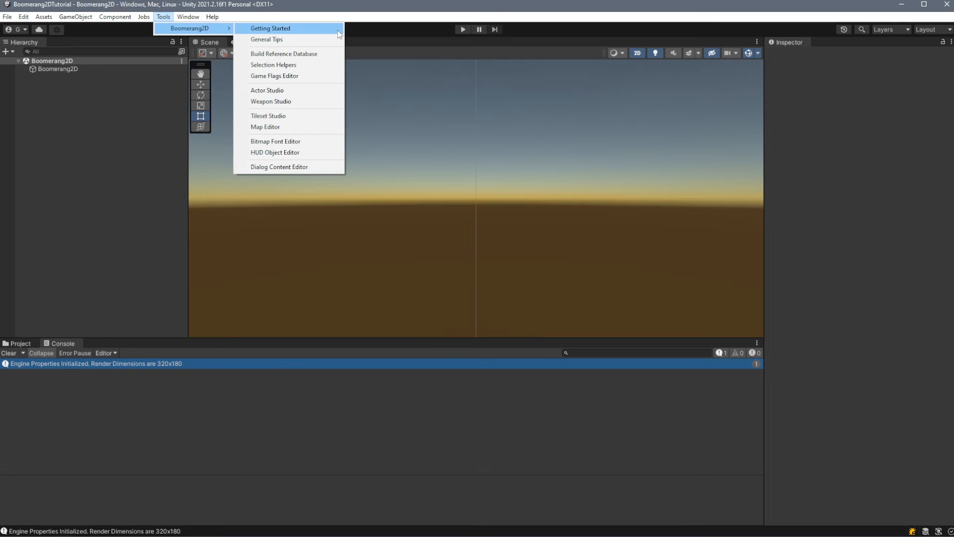
{"action": "mouse_move", "coordinate": [267, 39]}
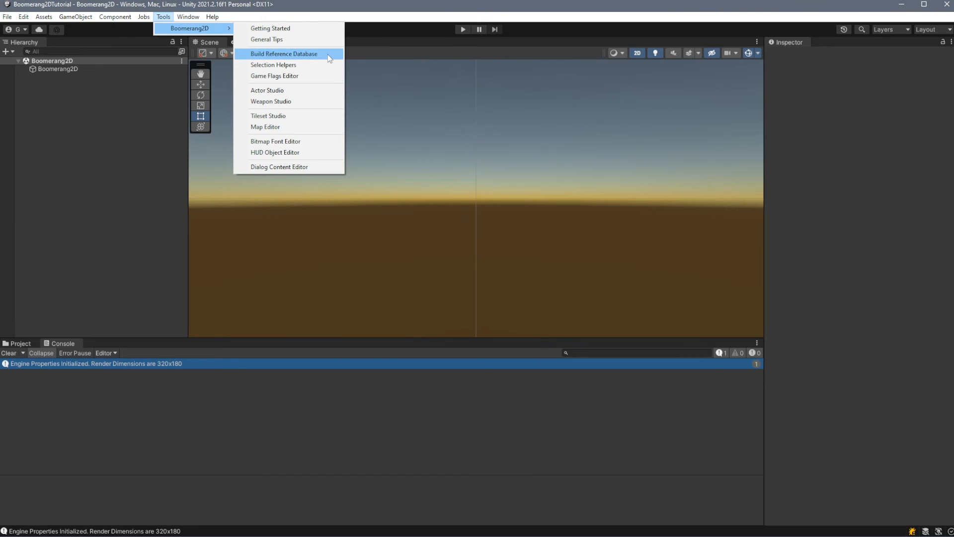
Step: Open the Game Flags Editor, Weapon Studio and Tileset Studio from the Boomerang2D tools
{"action": "left_click", "coordinate": [273, 76]}
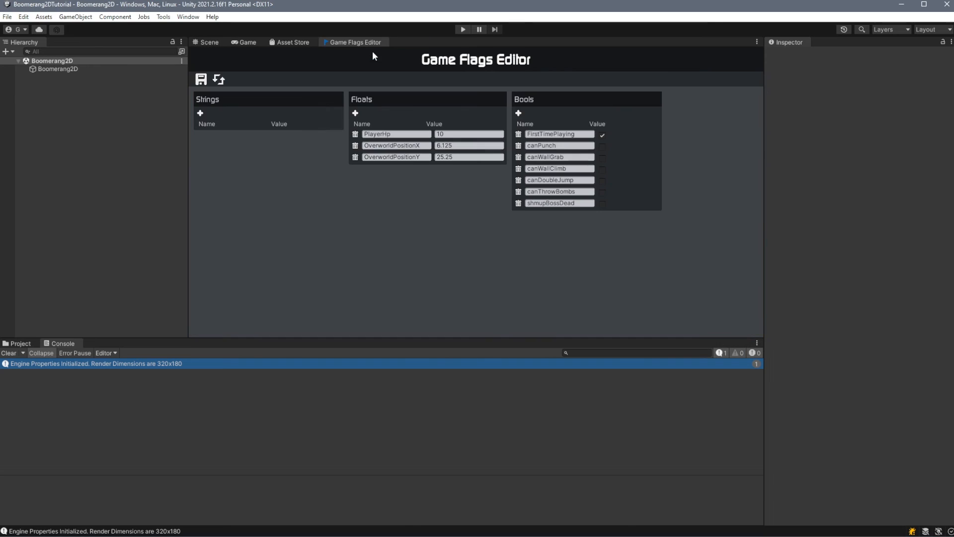
{"action": "left_click", "coordinate": [163, 16]}
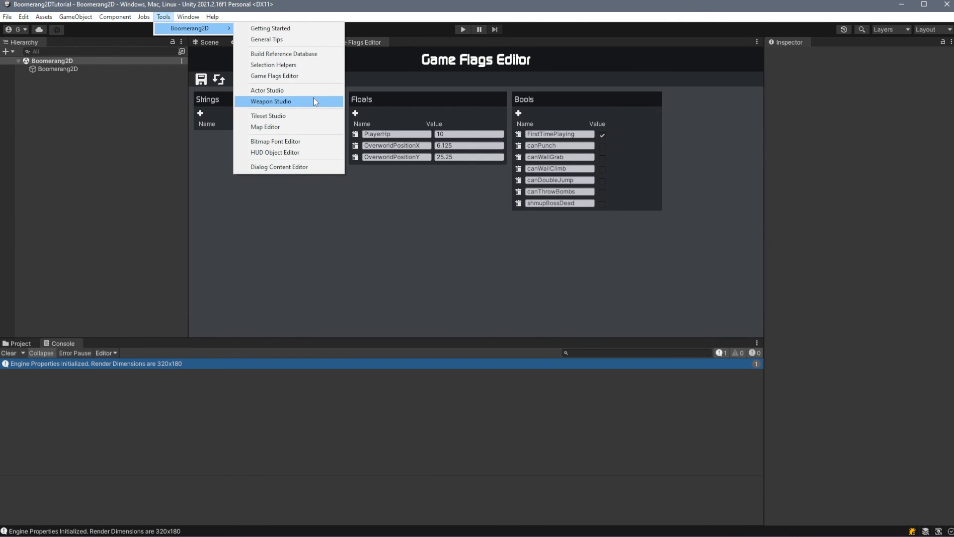
{"action": "left_click", "coordinate": [266, 90]}
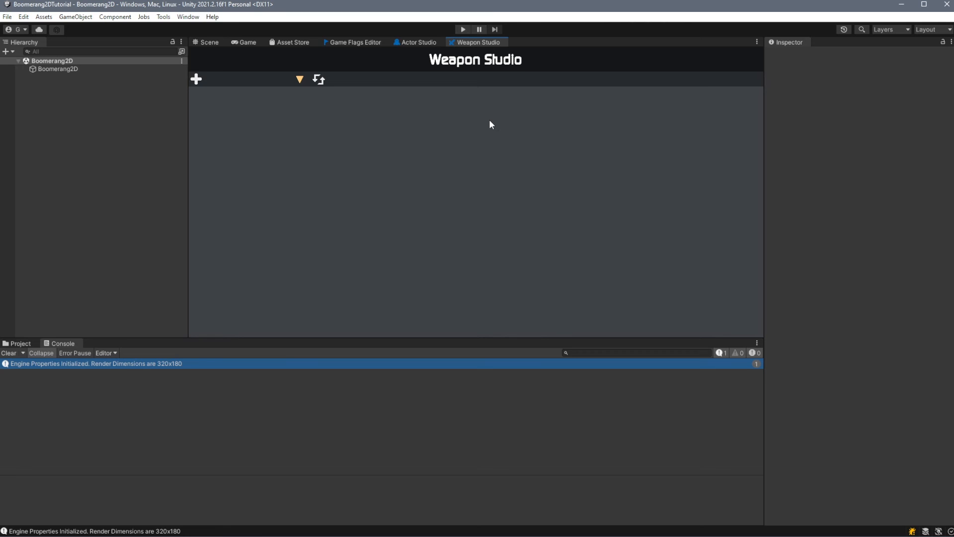
{"action": "left_click", "coordinate": [163, 16]}
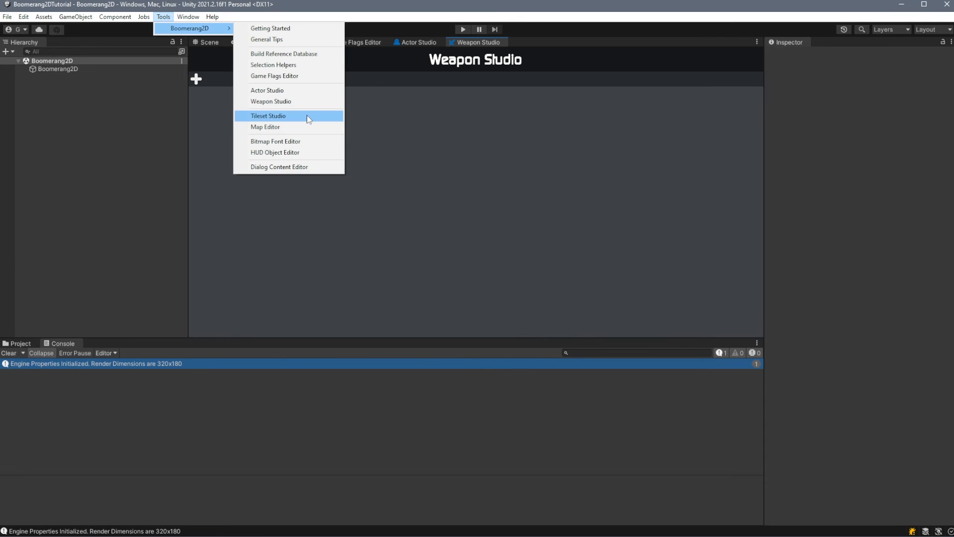
{"action": "left_click", "coordinate": [268, 116]}
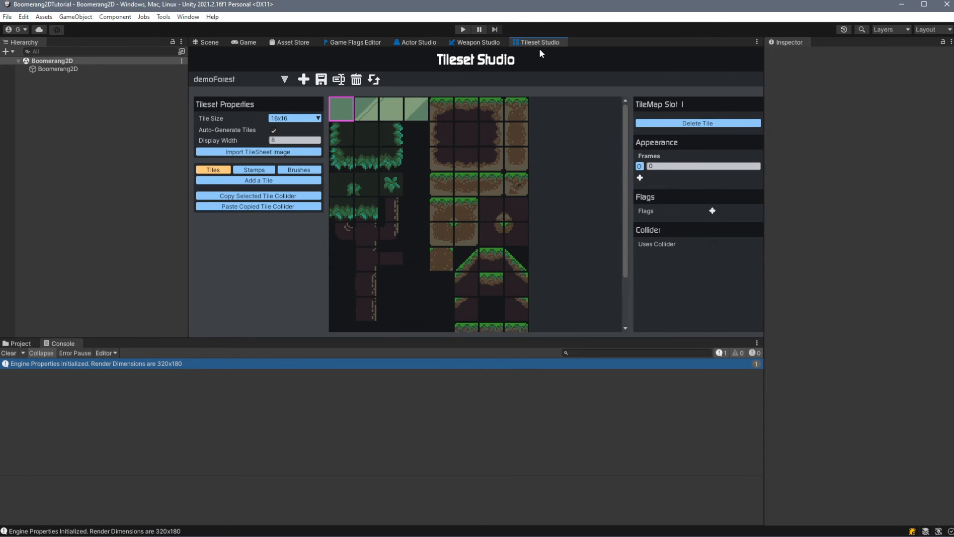
{"action": "left_click", "coordinate": [441, 108]}
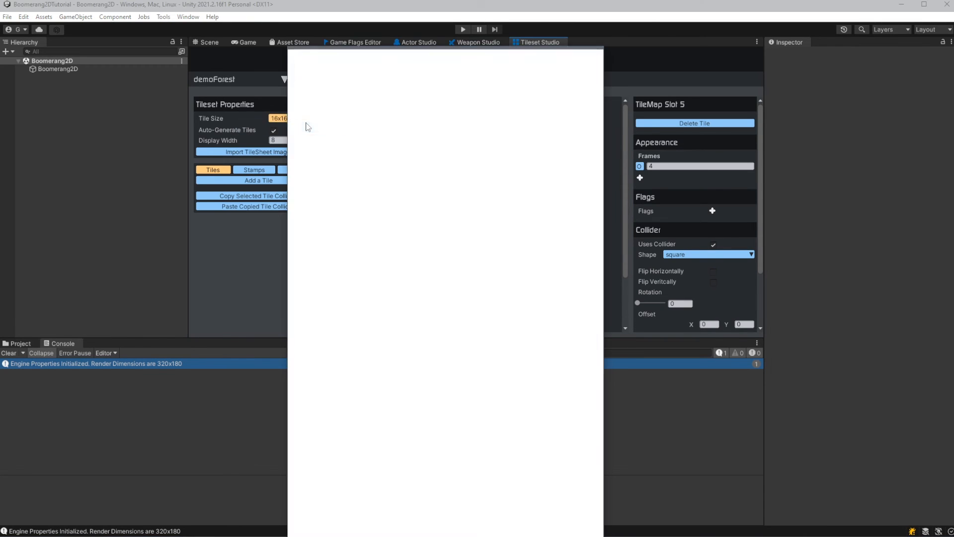
Step: Open the Map, Bitmap Font (enlarging blockyFont preview), HUD Object and Dialog Content editors
{"action": "left_click", "coordinate": [591, 42]}
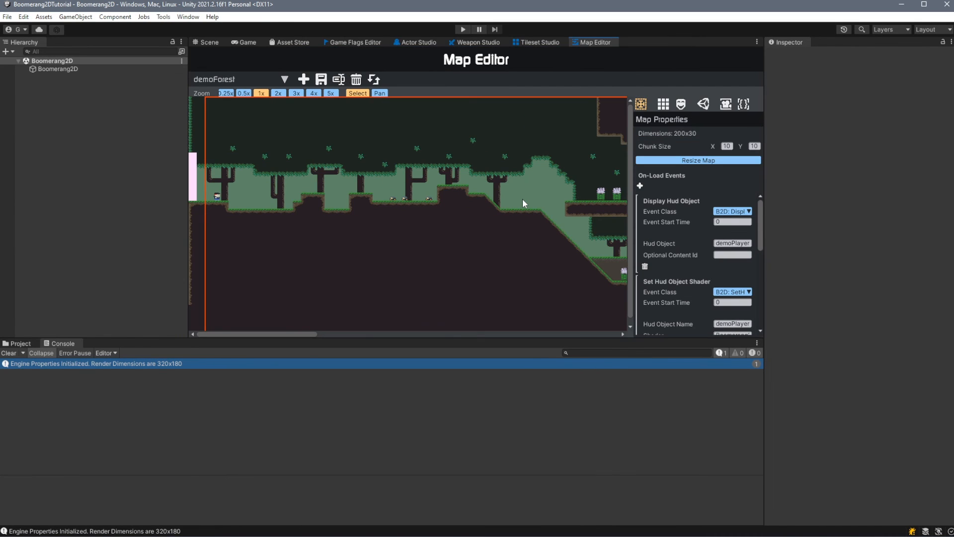
{"action": "left_click", "coordinate": [655, 41]}
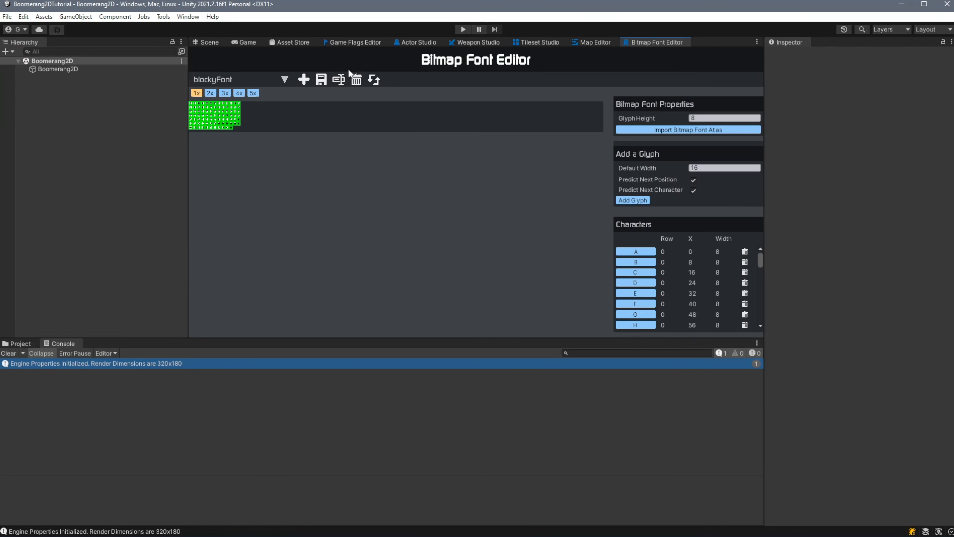
{"action": "left_click", "coordinate": [252, 92]}
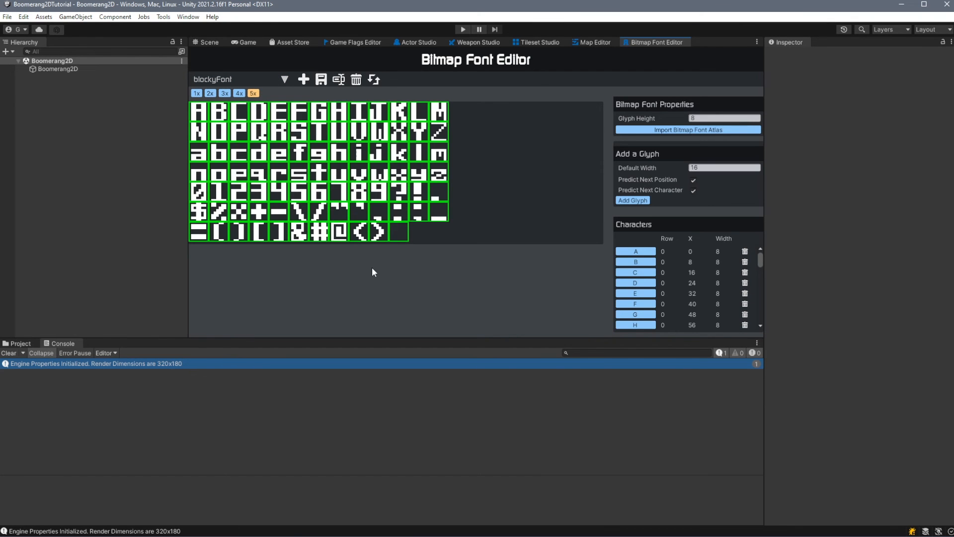
{"action": "left_click", "coordinate": [722, 41]}
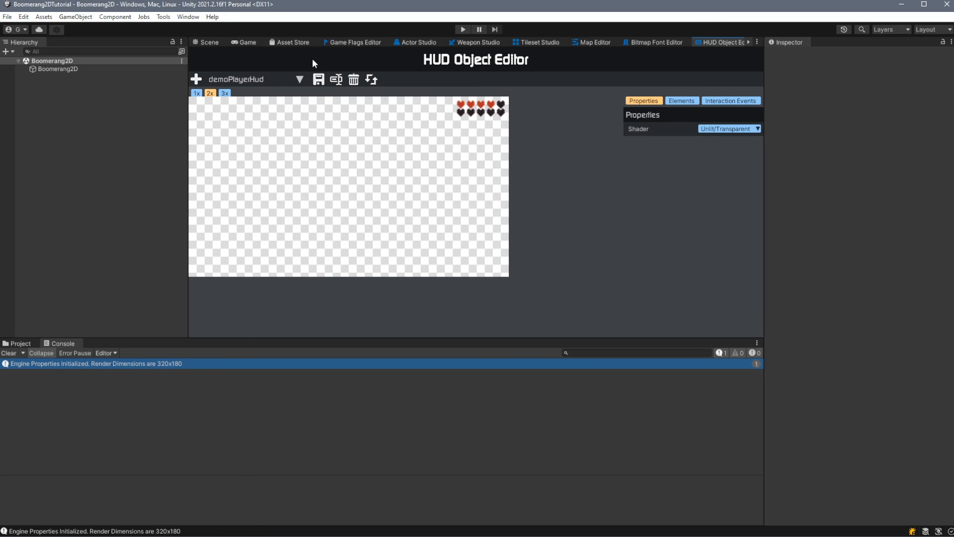
{"action": "left_click", "coordinate": [163, 16]}
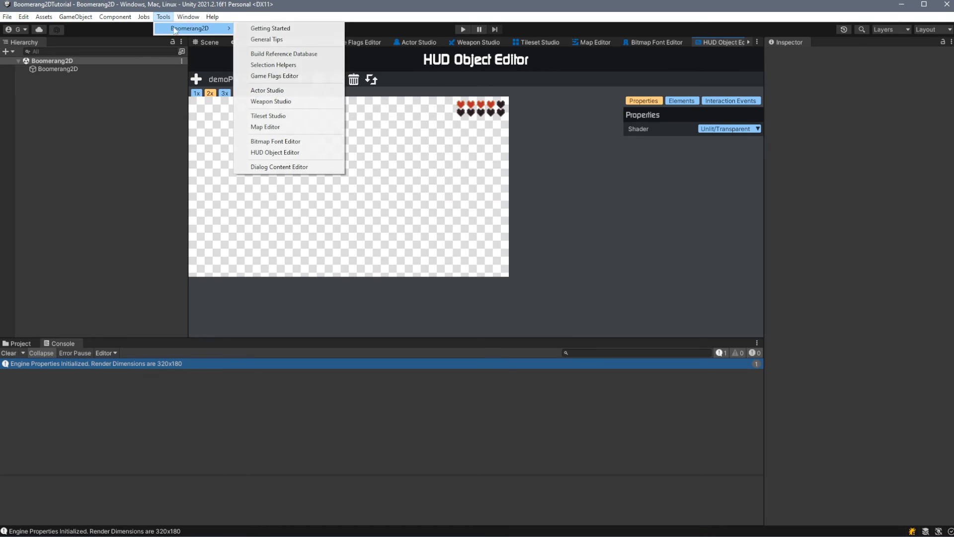
{"action": "left_click", "coordinate": [279, 166]}
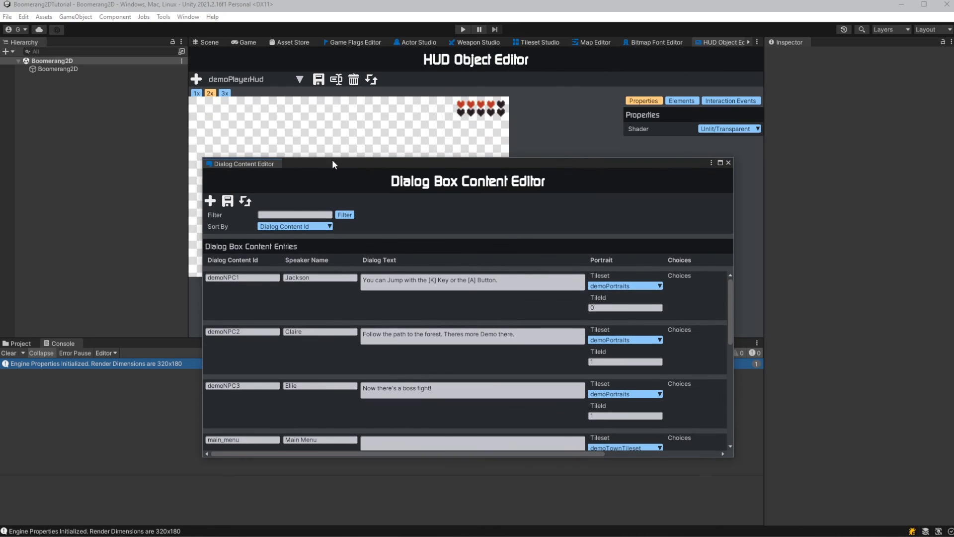
{"action": "left_click", "coordinate": [417, 42]}
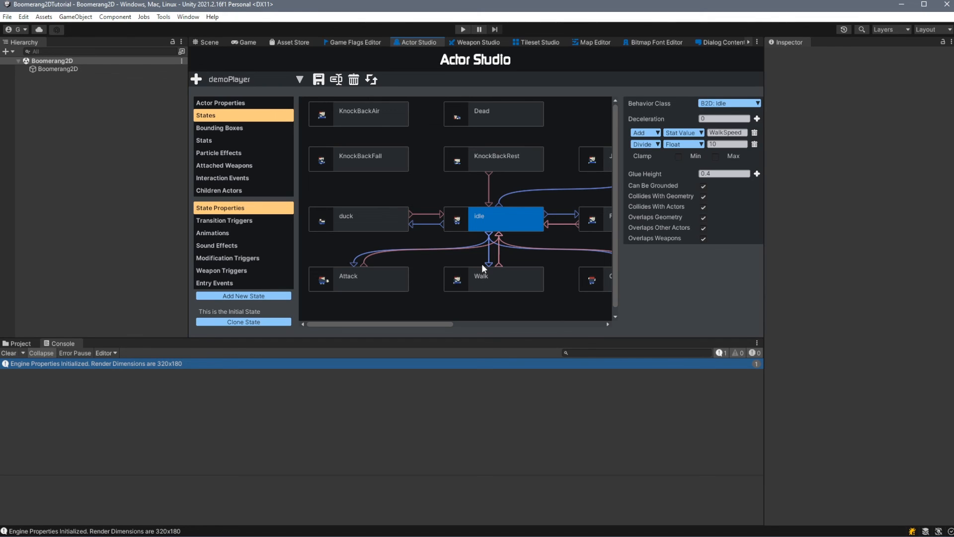
{"action": "mouse_move", "coordinate": [432, 261]}
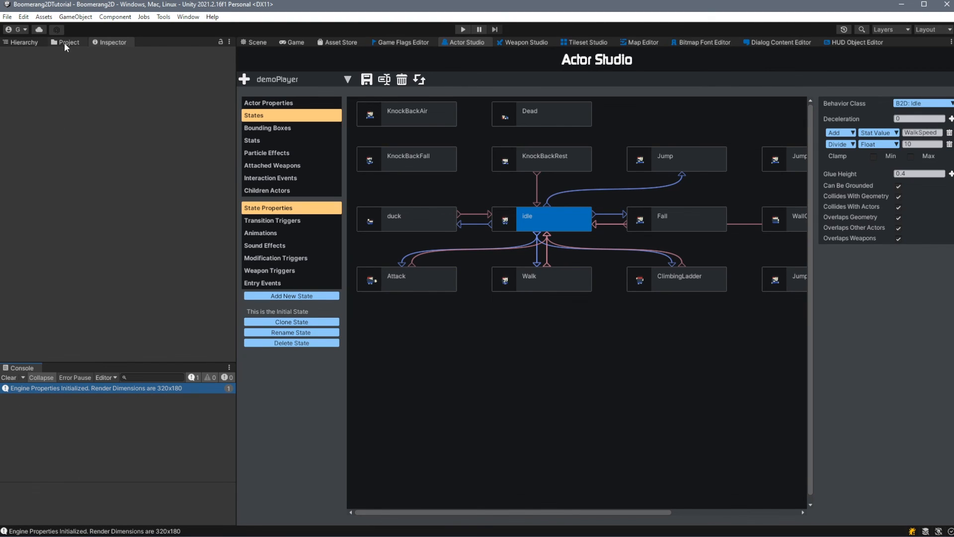
Step: Bring the Project assets panel into the narrow side strip
{"action": "left_click", "coordinate": [70, 42]}
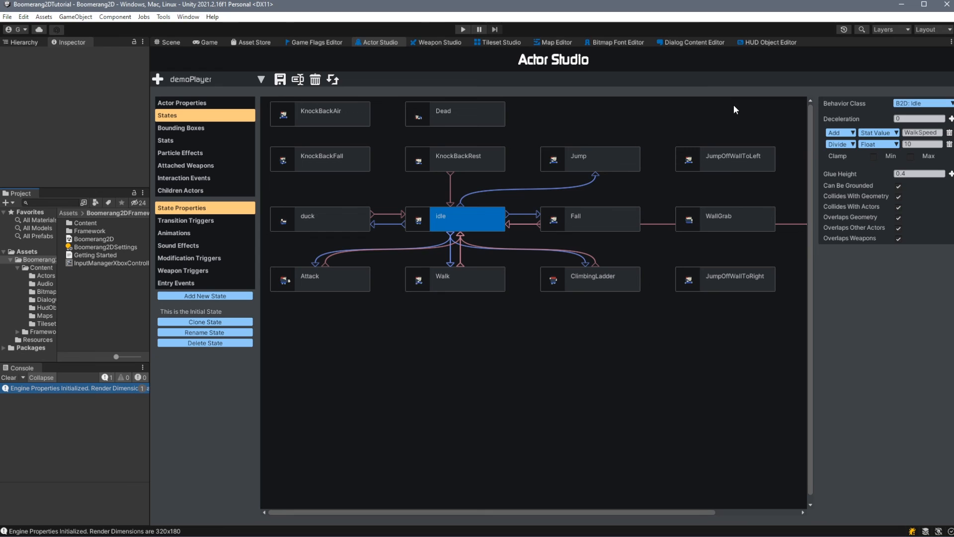
{"action": "mouse_move", "coordinate": [349, 345]}
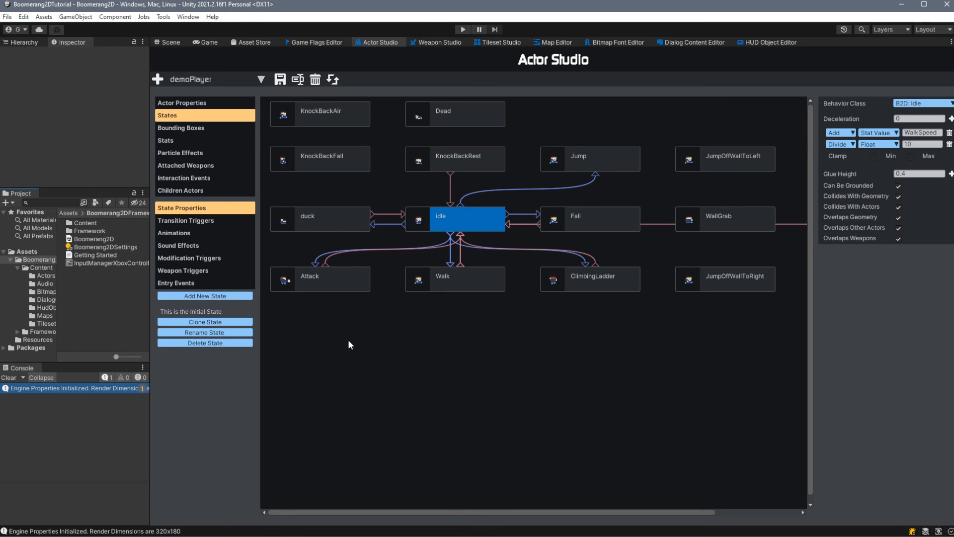
{"action": "mouse_move", "coordinate": [355, 339]}
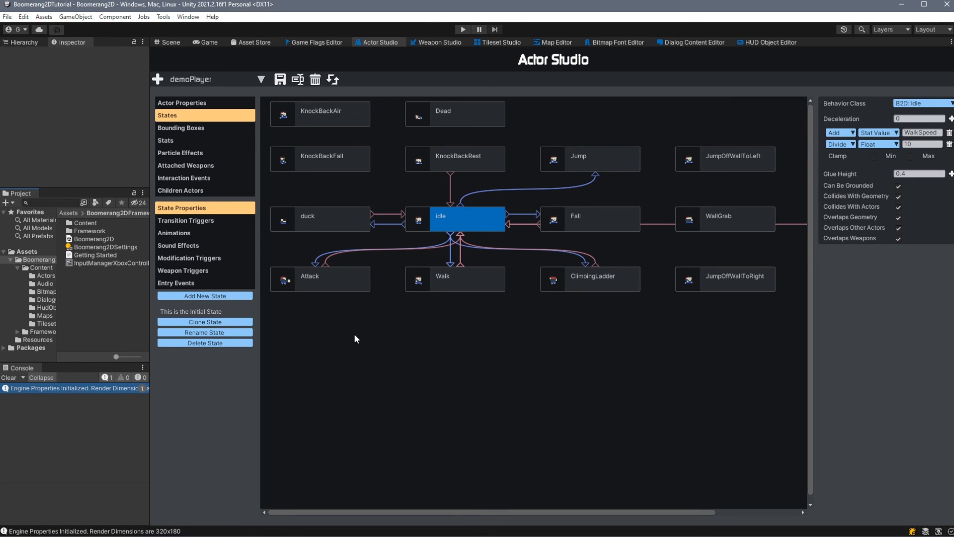